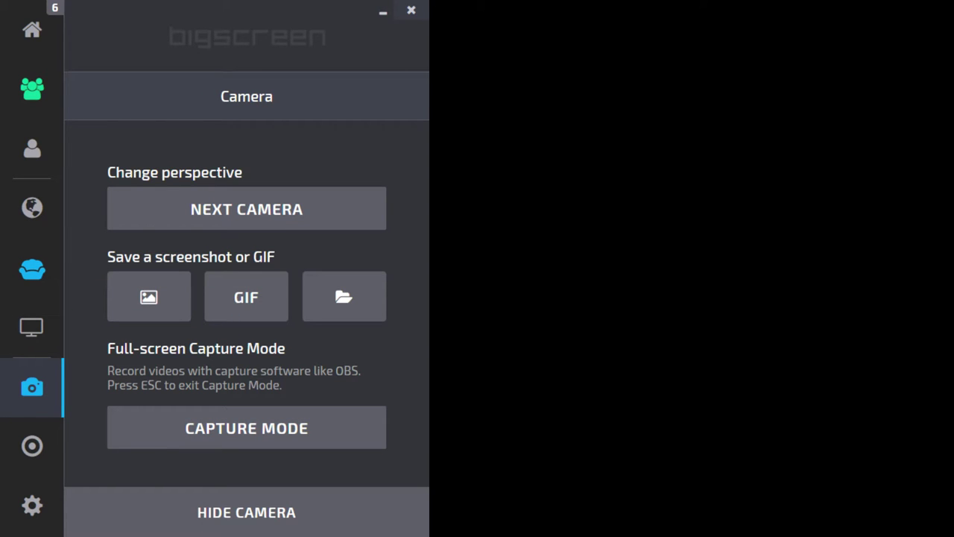
# Step: Switch the Camera panel preview to a room perspective showing the movie screen and floating screens
pyautogui.click(246, 428)
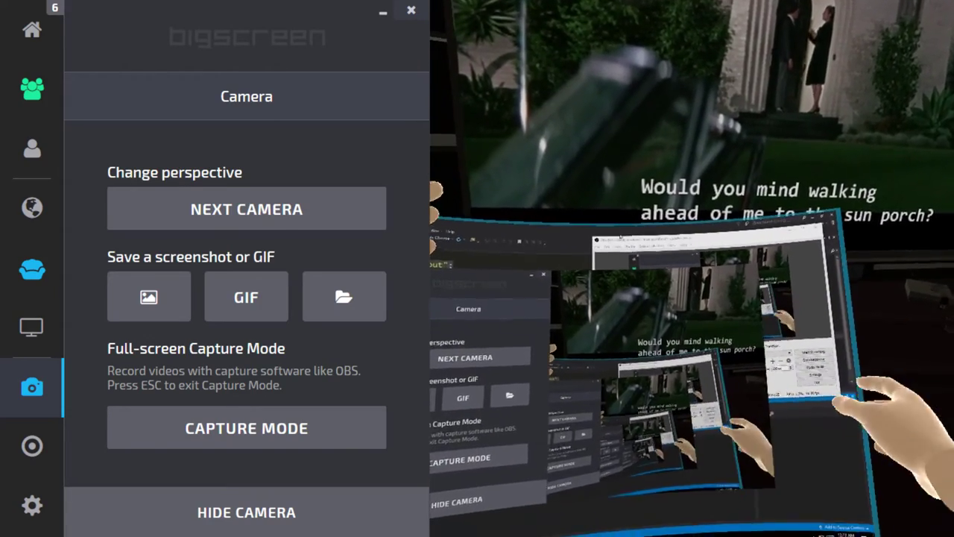
# Step: Cycle NEXT CAMERA through views behind a viewer and from the back rows, ending on a blank feed
pyautogui.click(246, 209)
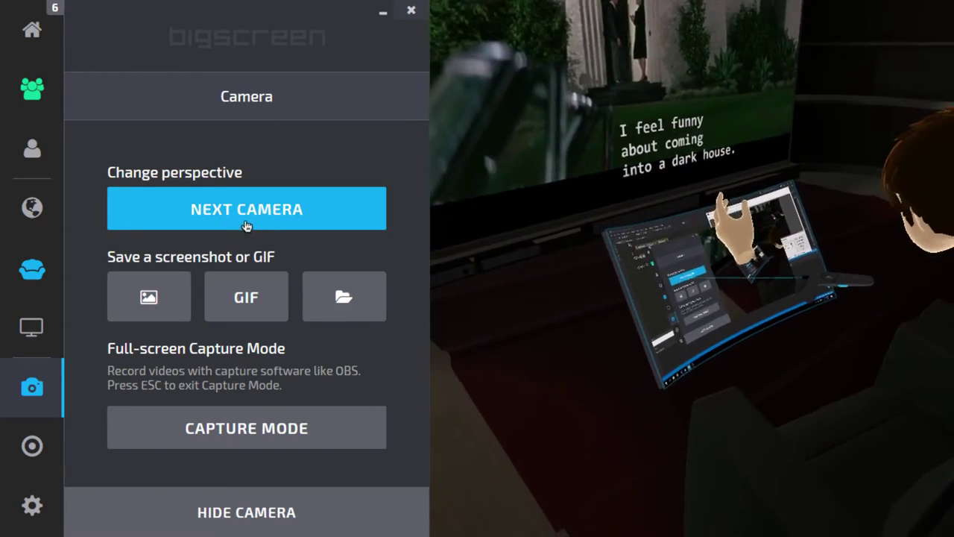
pyautogui.click(246, 209)
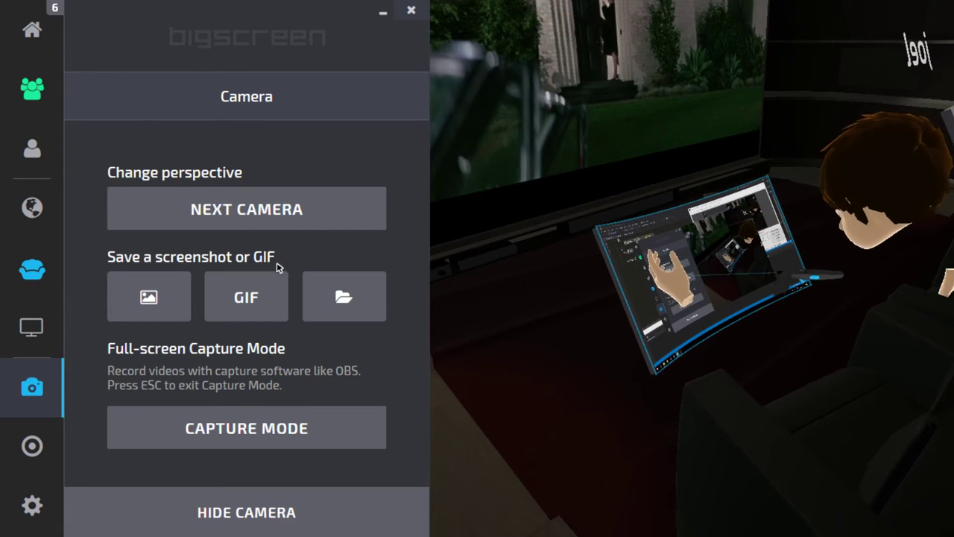
pyautogui.click(246, 209)
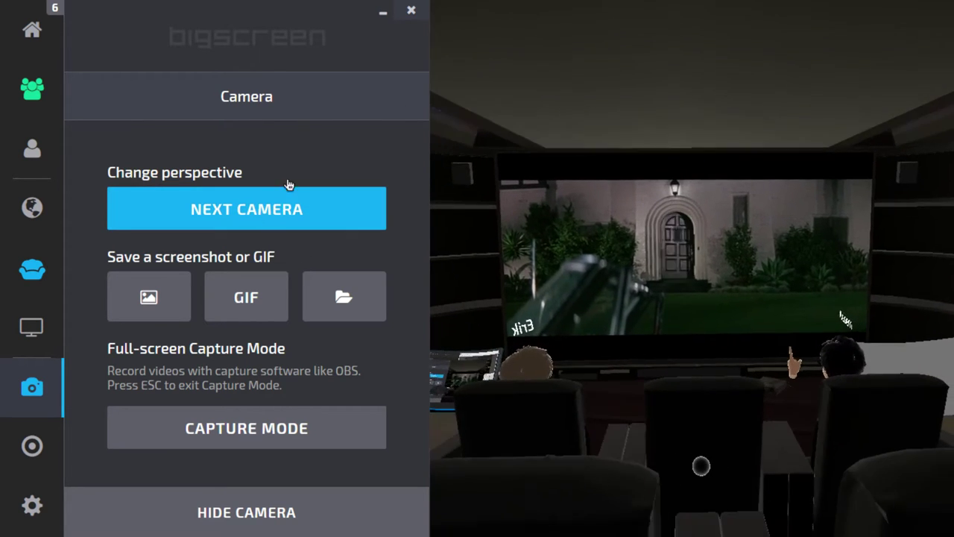
pyautogui.click(246, 209)
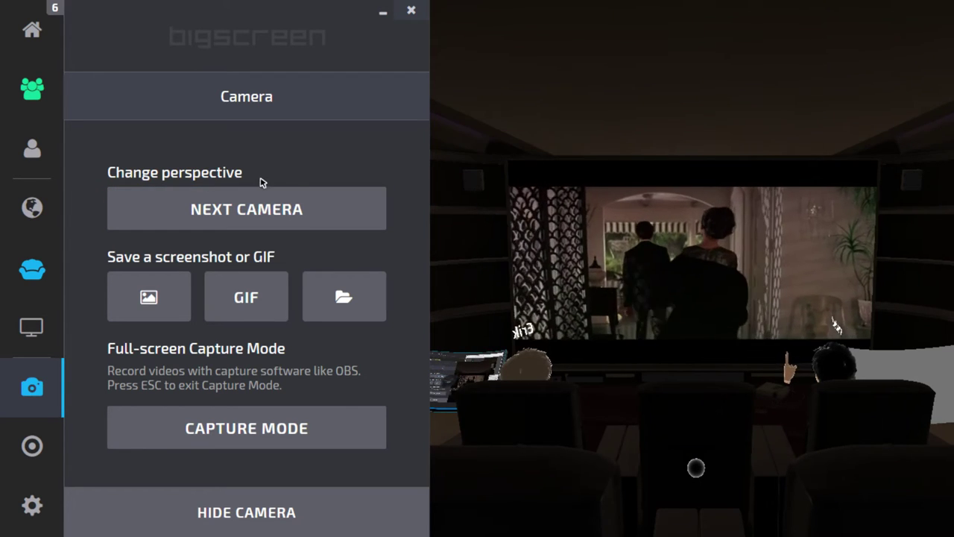
pyautogui.click(246, 209)
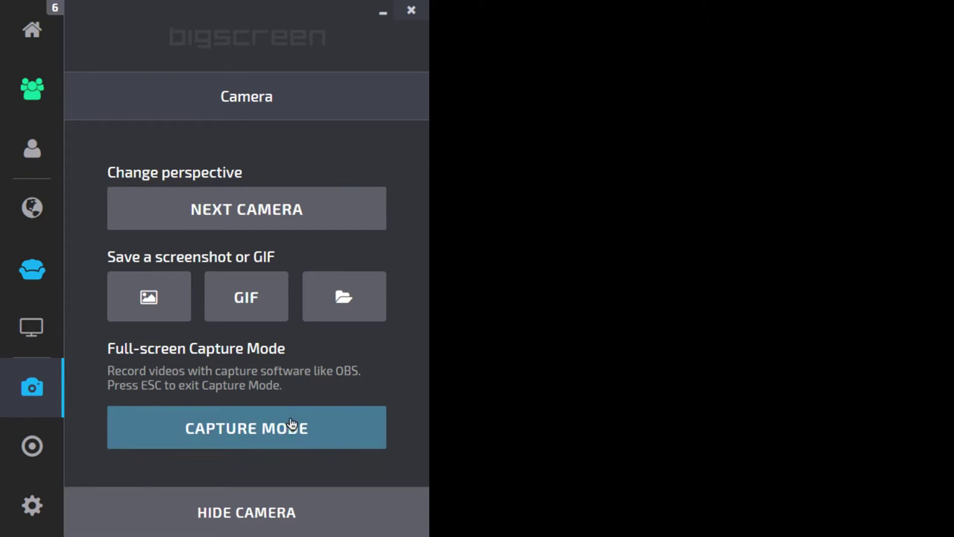
pyautogui.moveTo(246, 349)
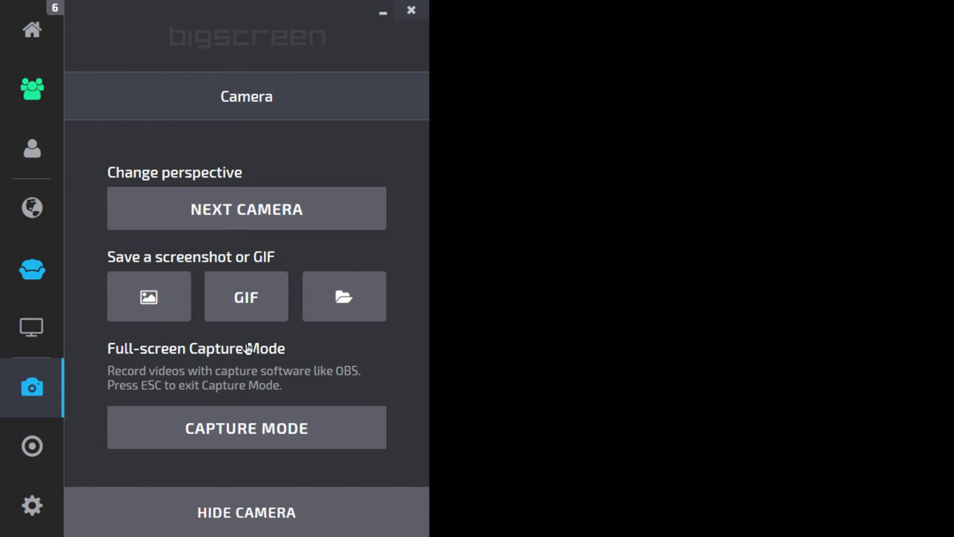
# Step: Advance the camera past the seated avatars to a close-up of one viewer's avatar face
pyautogui.click(246, 426)
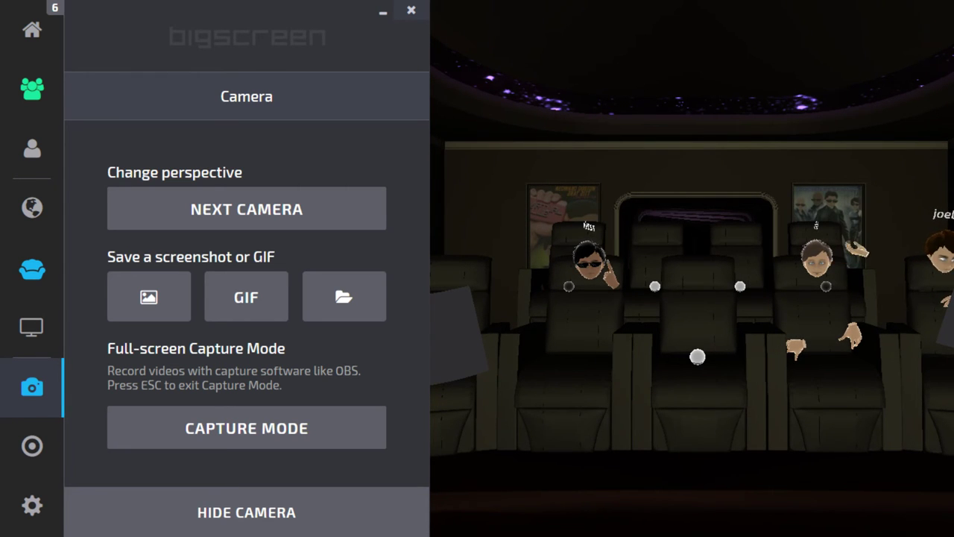
pyautogui.click(246, 209)
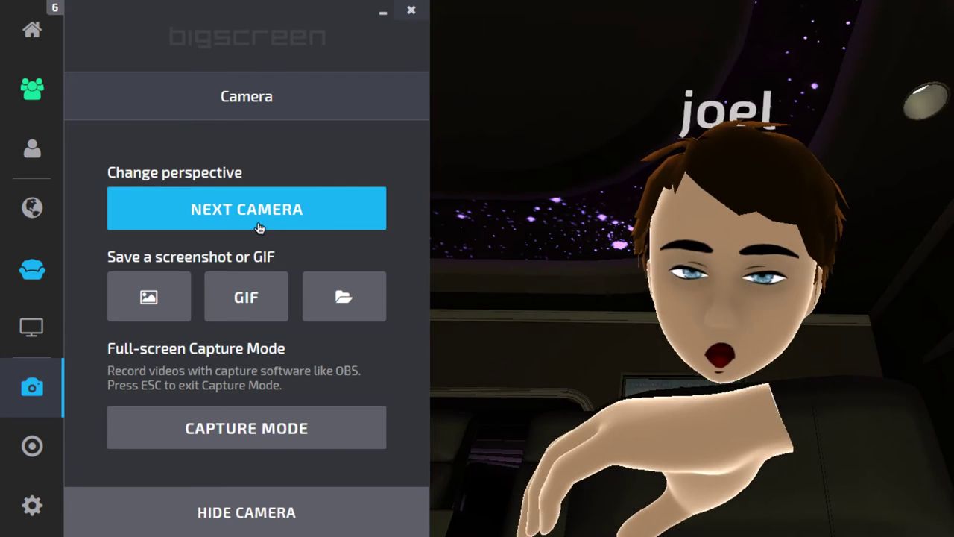
pyautogui.click(246, 209)
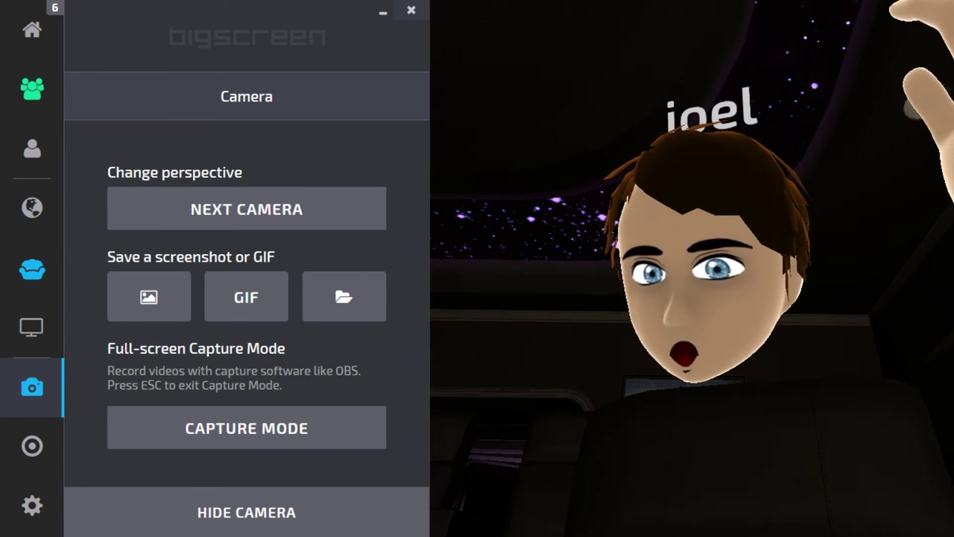